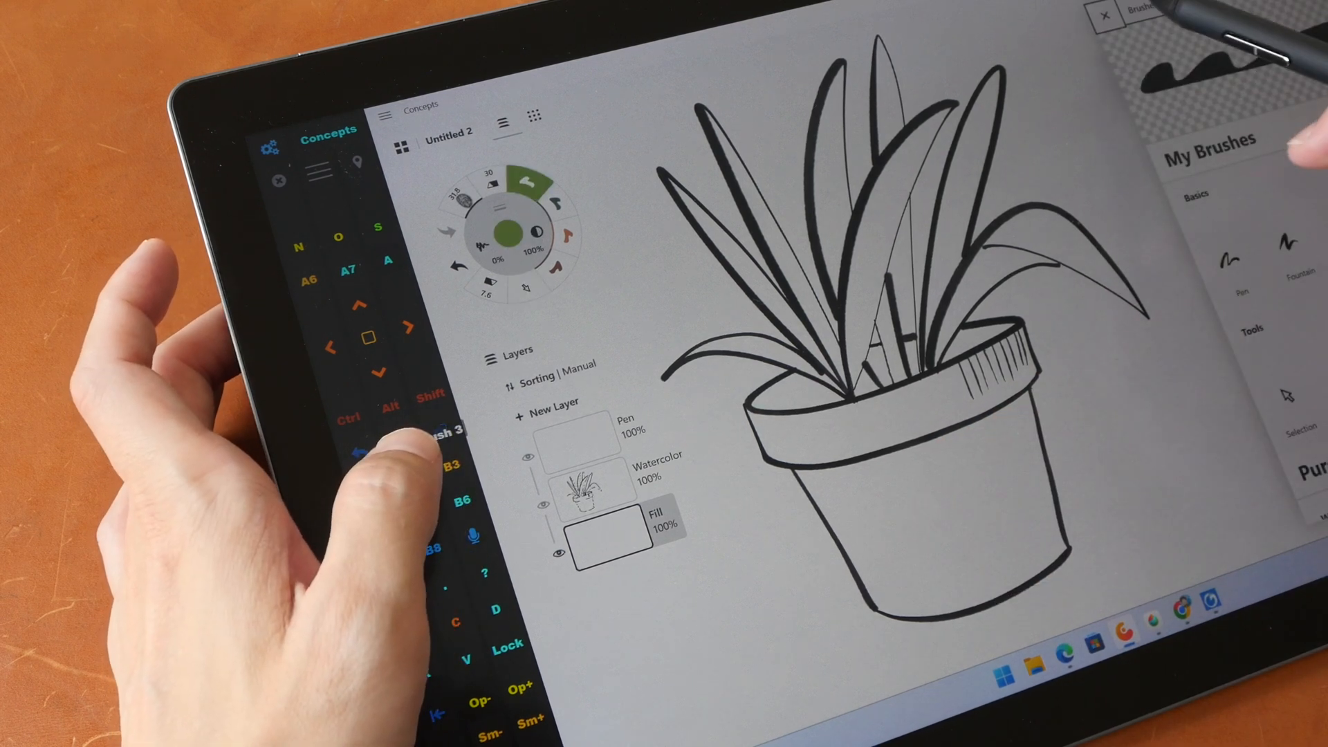
# Step: Bring up the Tablet Pro STUDIO Settings tab over the potted-plant drawing
pyautogui.click(1102, 17)
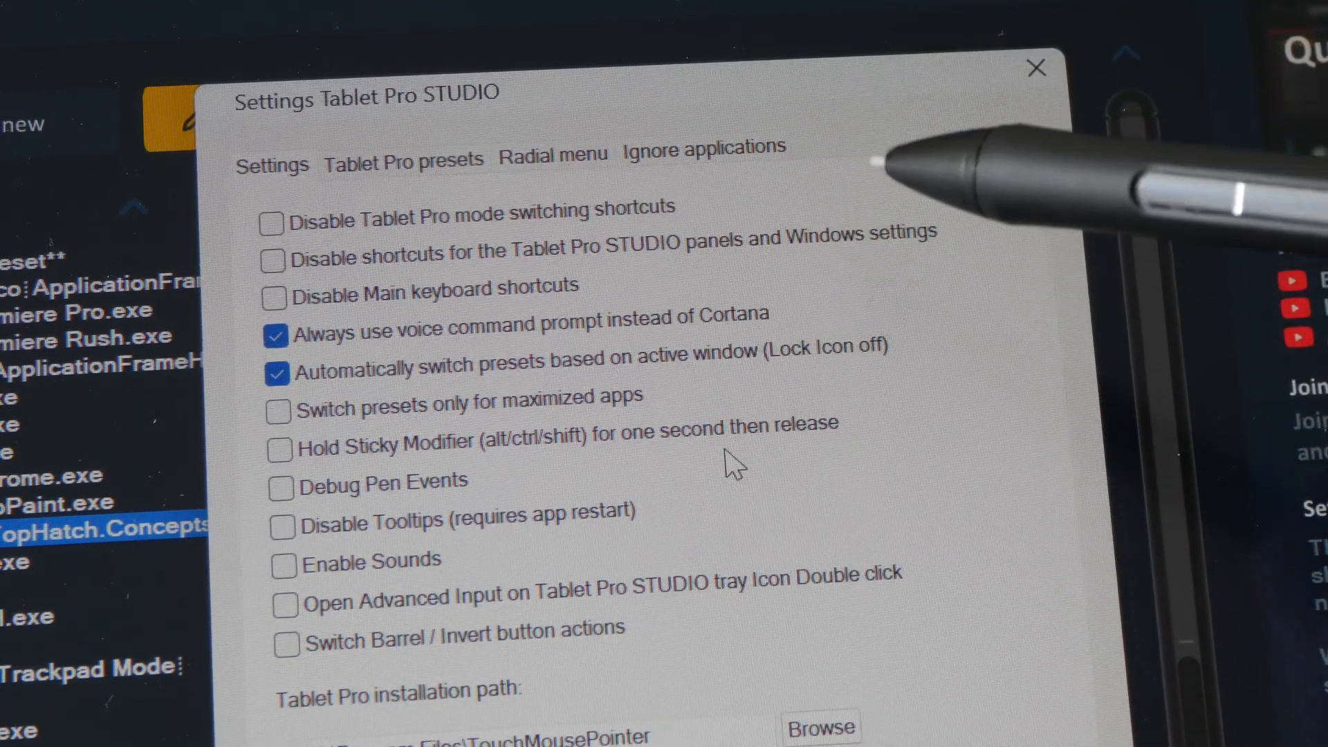
# Step: Review the Radial menu settings and the STUDIO help notes, then close the help window
pyautogui.click(401, 158)
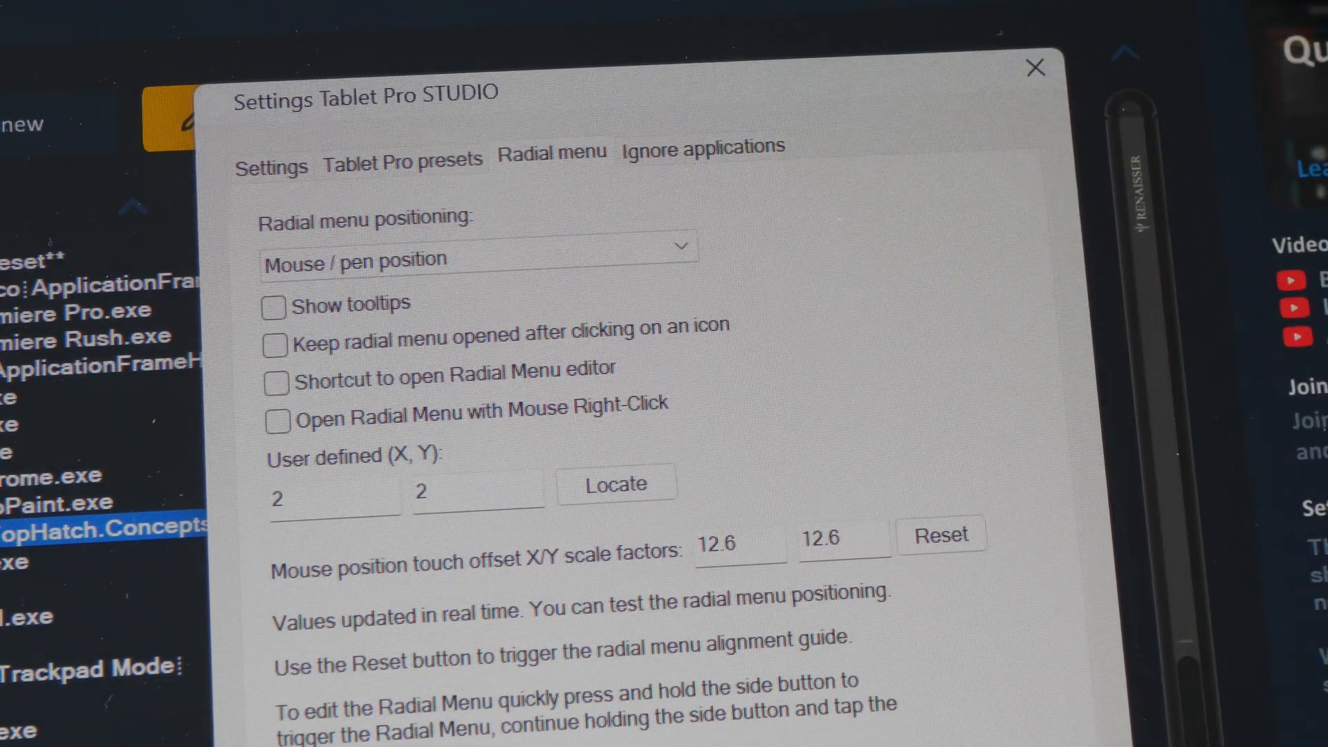
pyautogui.click(701, 148)
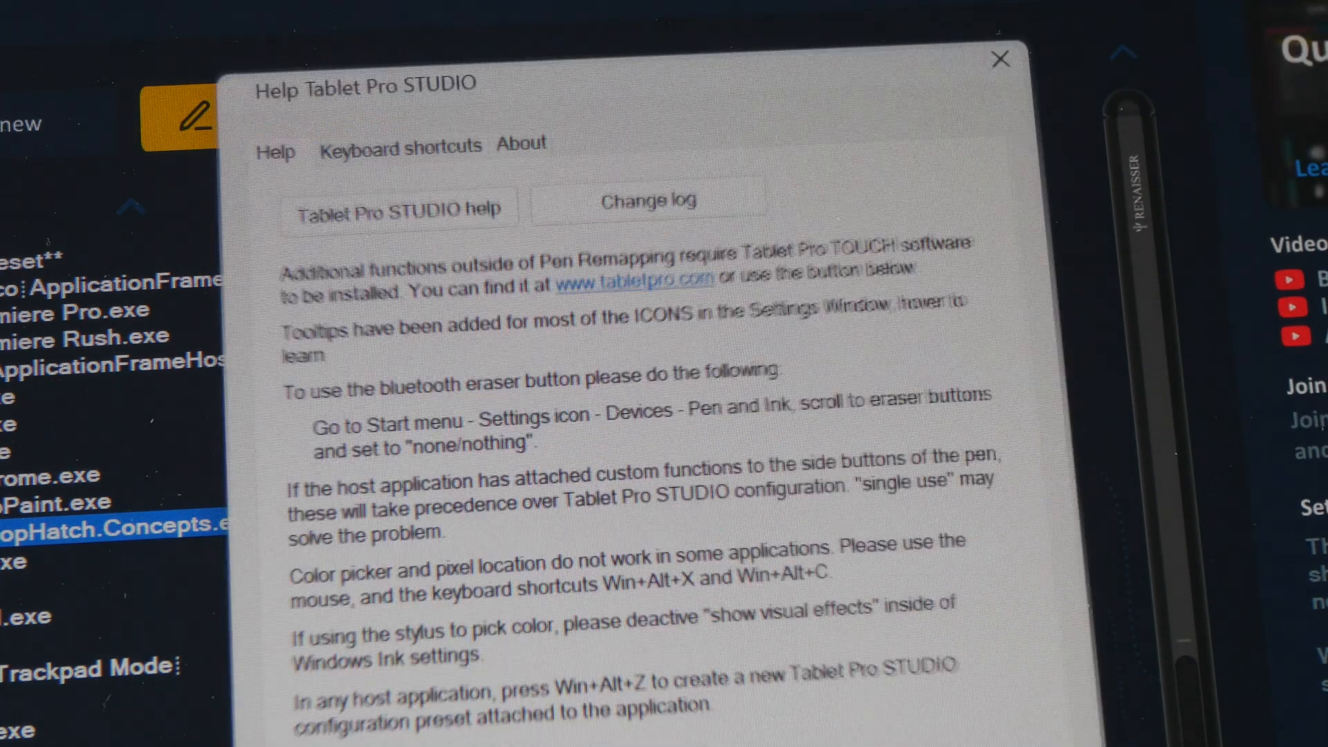
pyautogui.click(400, 144)
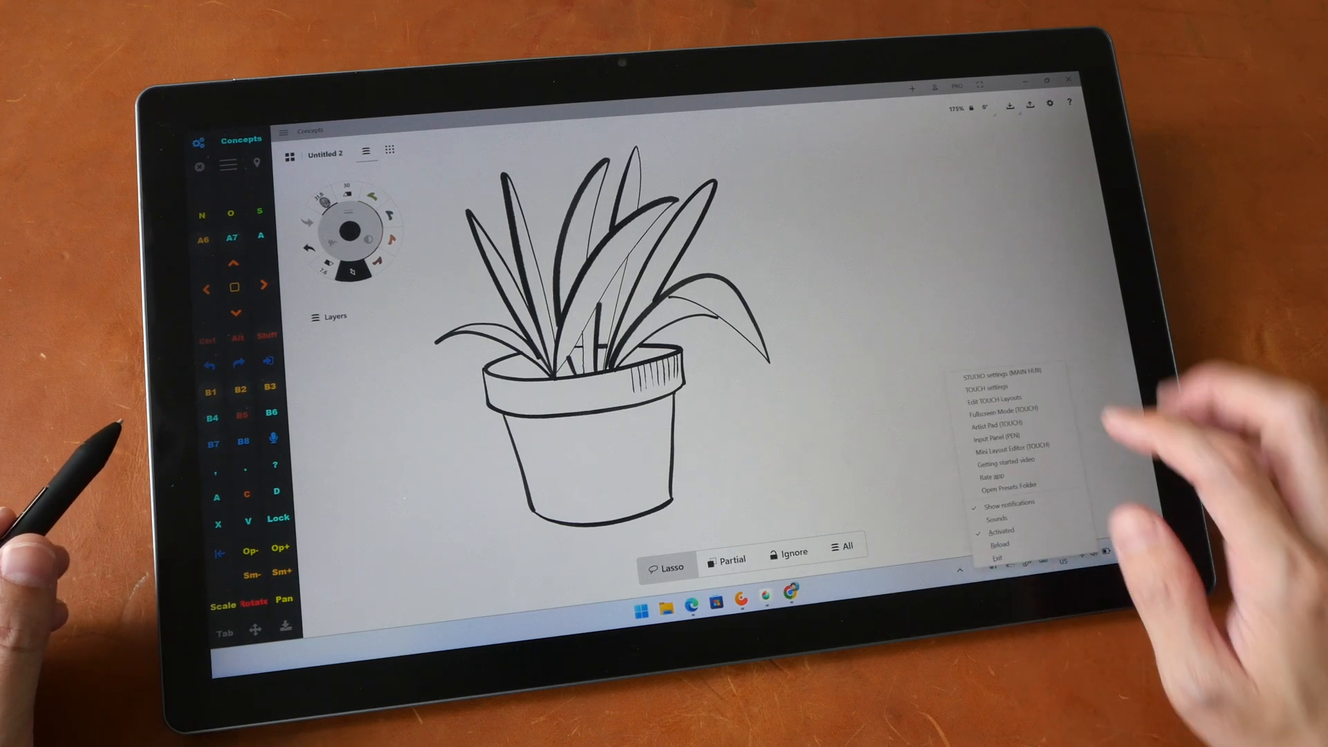
# Step: View the Tablet Pro TOUCH Artist Pad Mode settings from the tray menu
pyautogui.click(1004, 423)
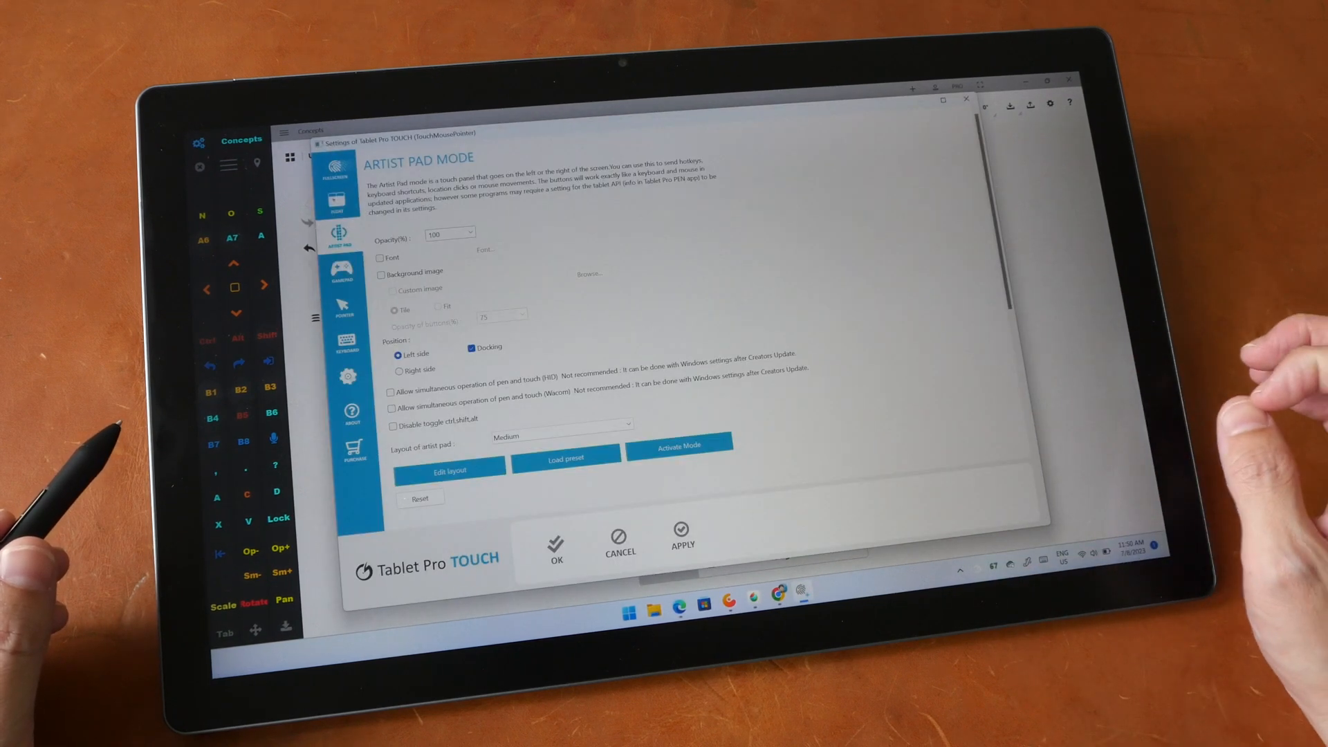
pyautogui.click(398, 369)
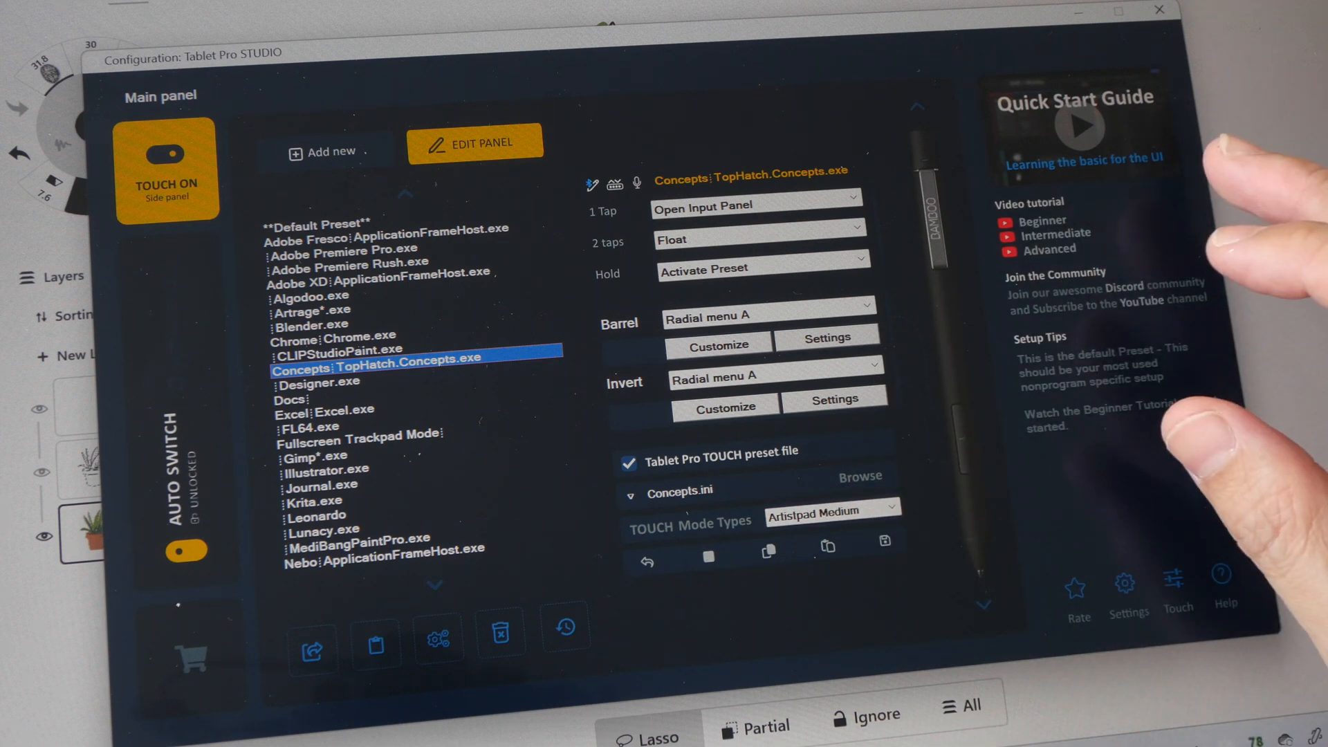
pyautogui.moveTo(1089, 211)
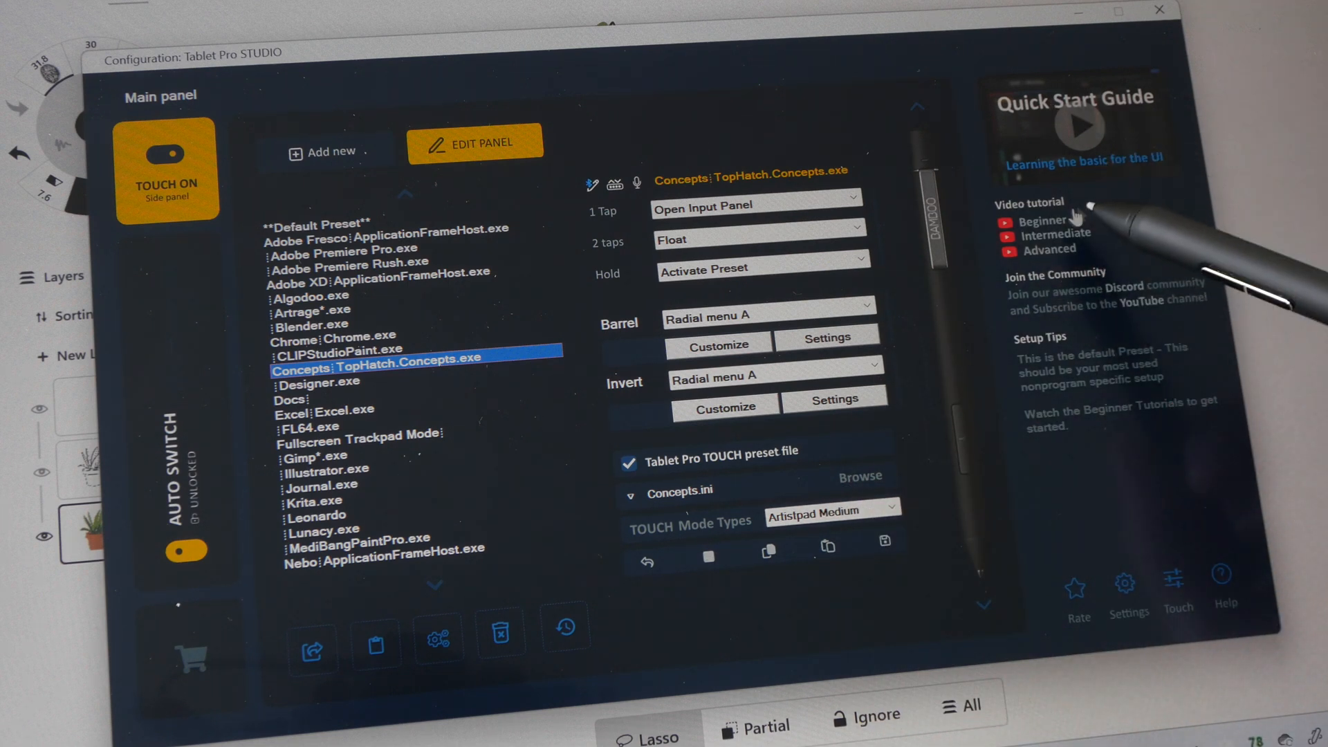
pyautogui.moveTo(1122, 207)
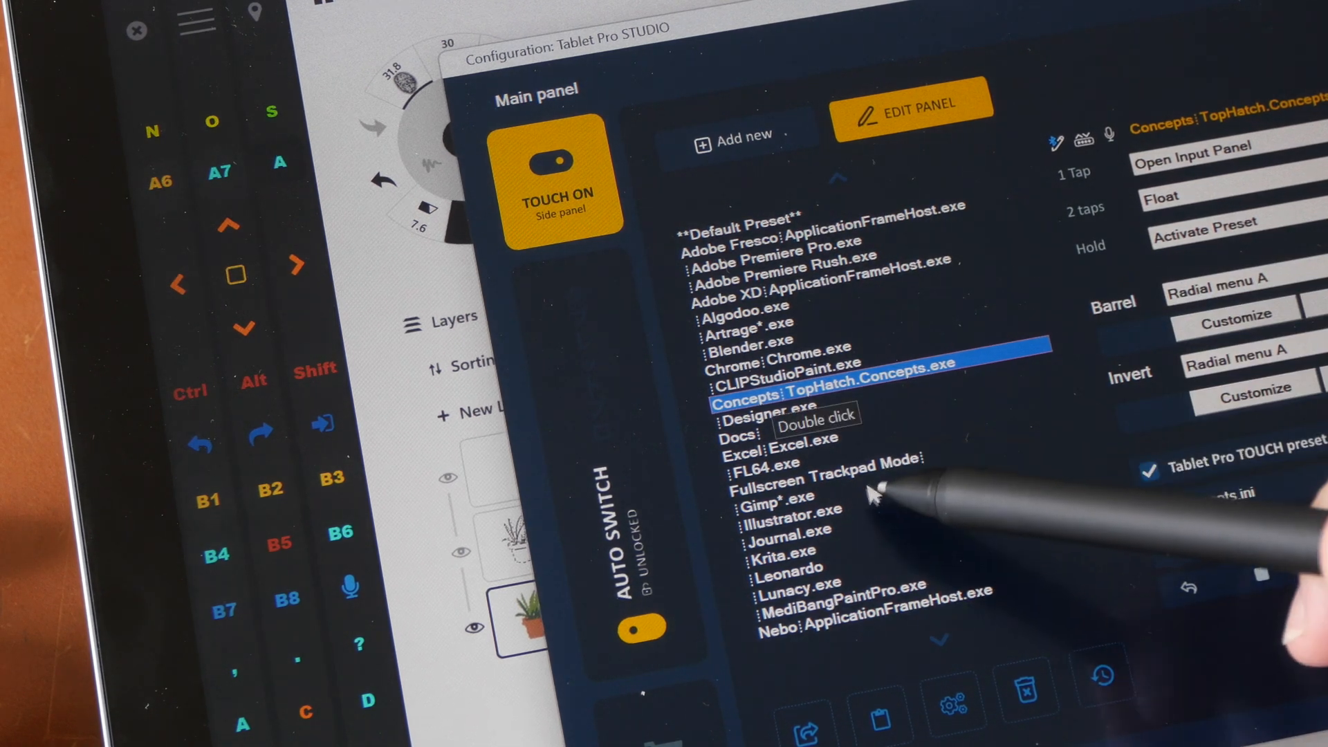
# Step: Start the Mini Layout Editor for the Concepts preset's side panel
pyautogui.click(838, 589)
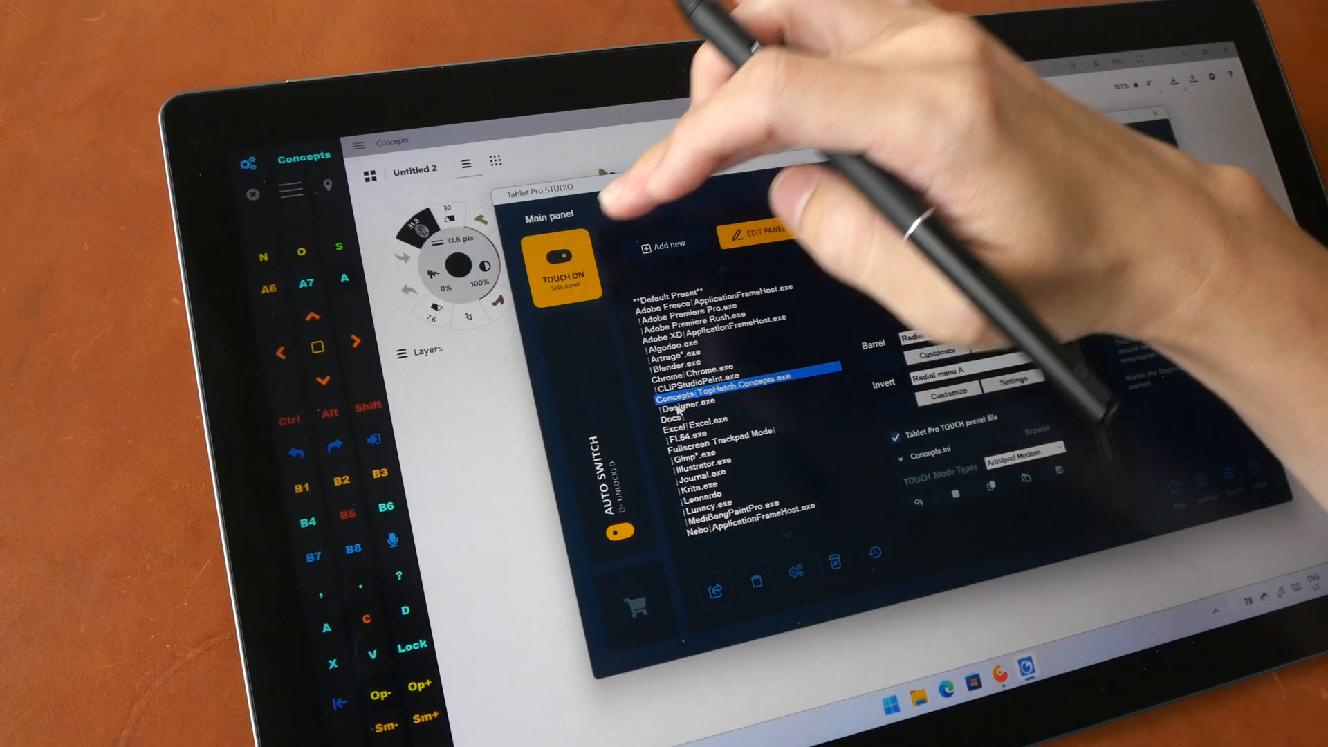
pyautogui.click(563, 258)
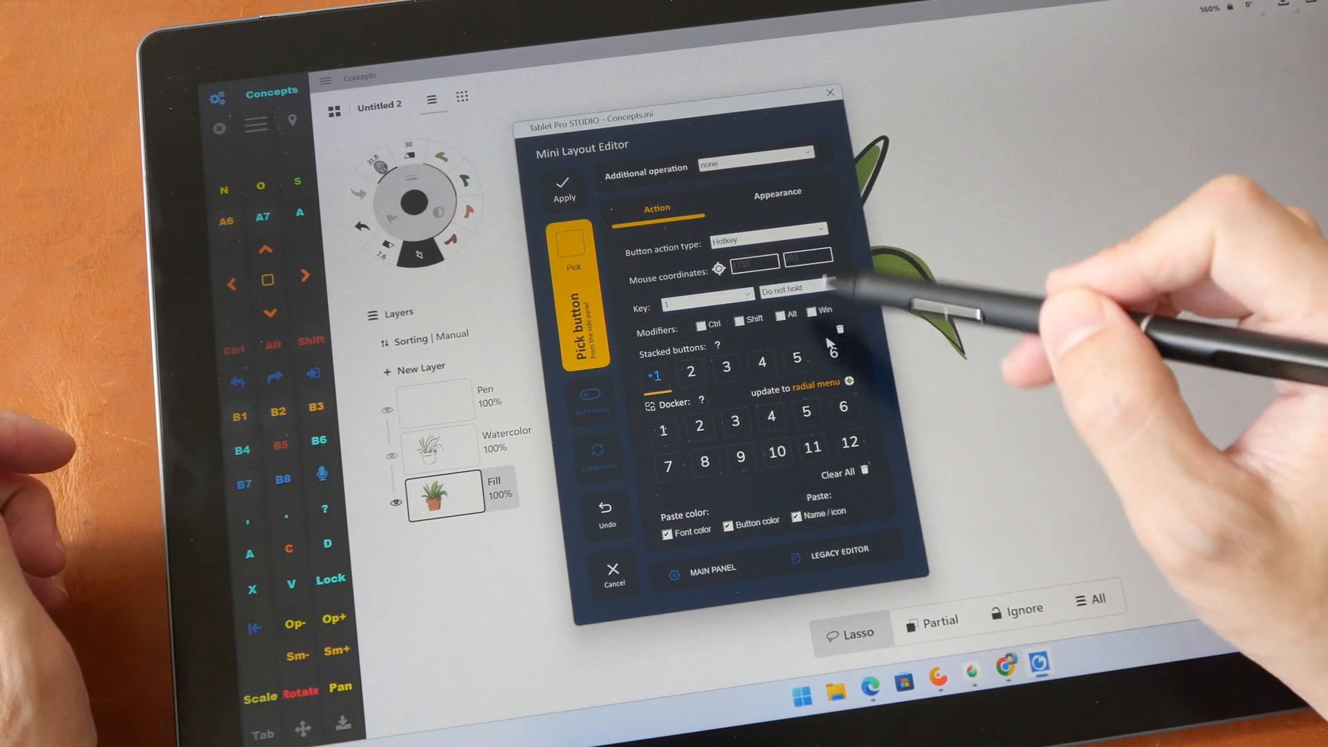
# Step: Set how the soft key's hotkey is held for the Concepts side panel button
pyautogui.click(704, 291)
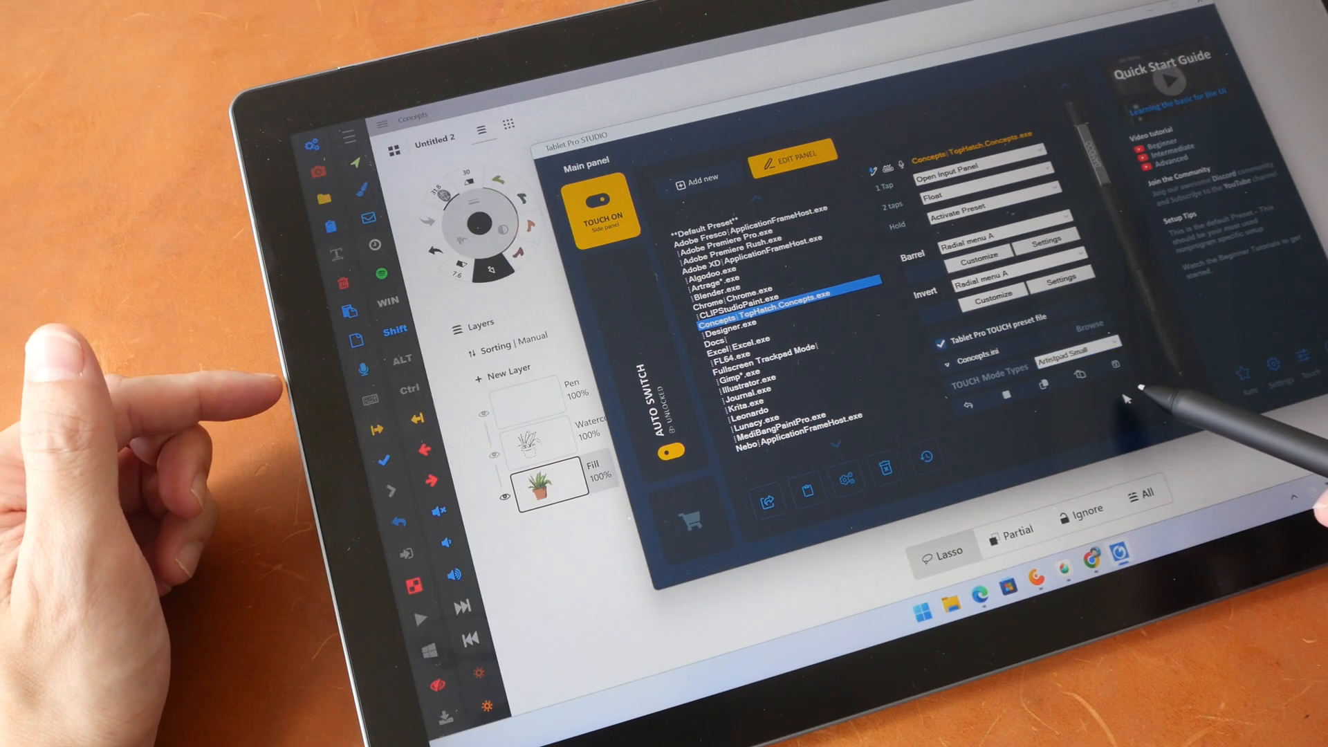
pyautogui.click(1076, 346)
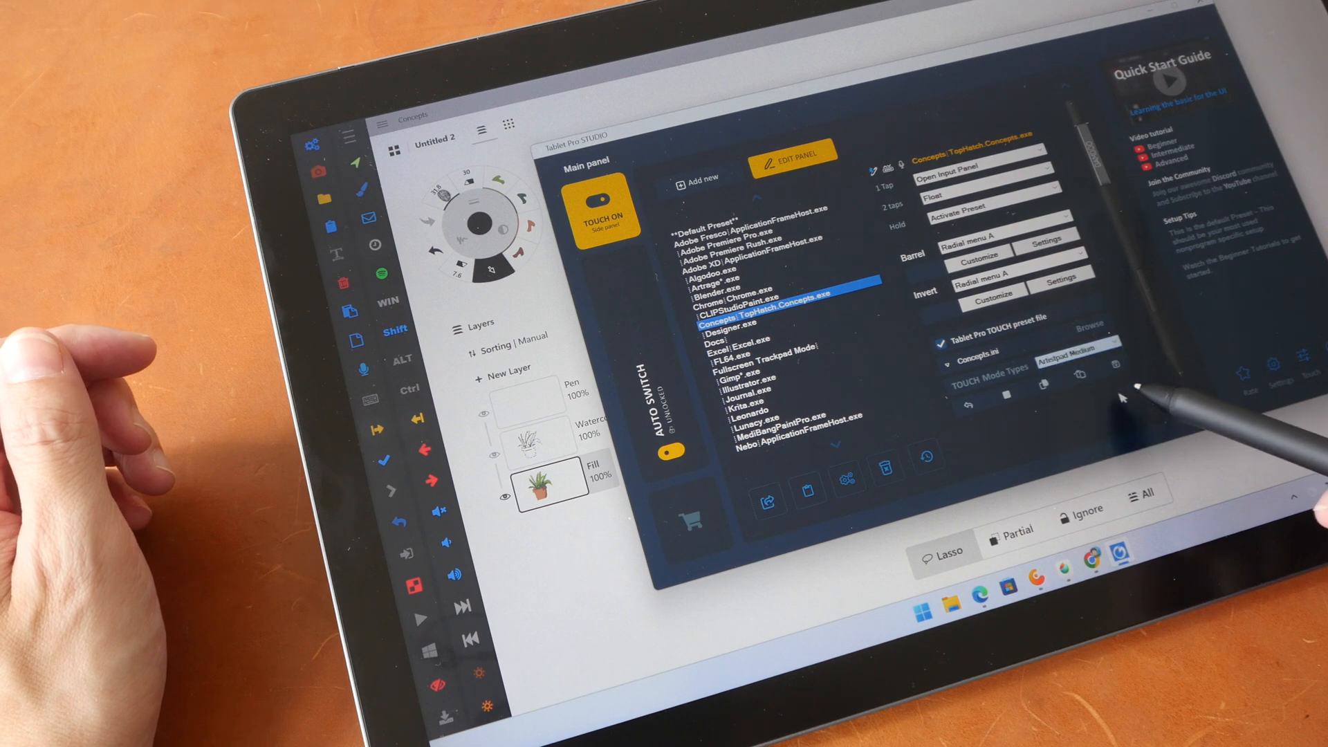
pyautogui.click(1076, 346)
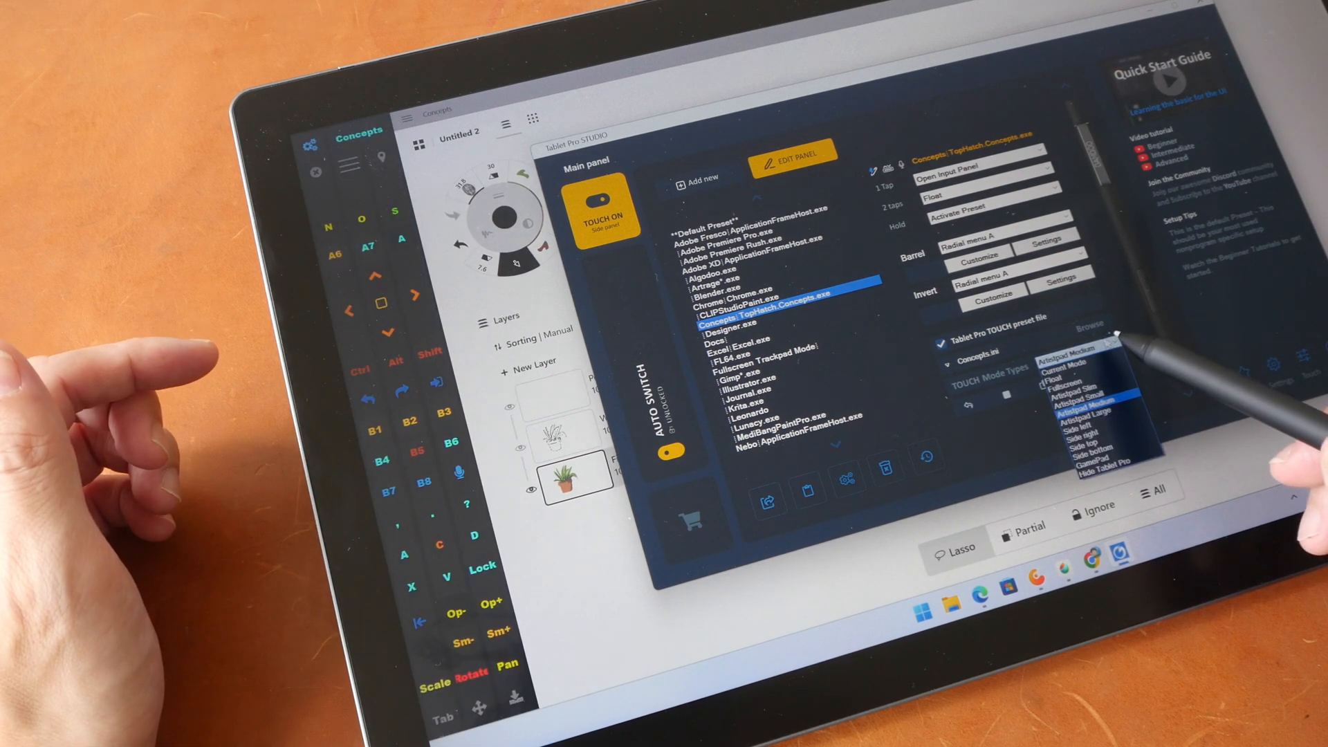
pyautogui.click(1092, 415)
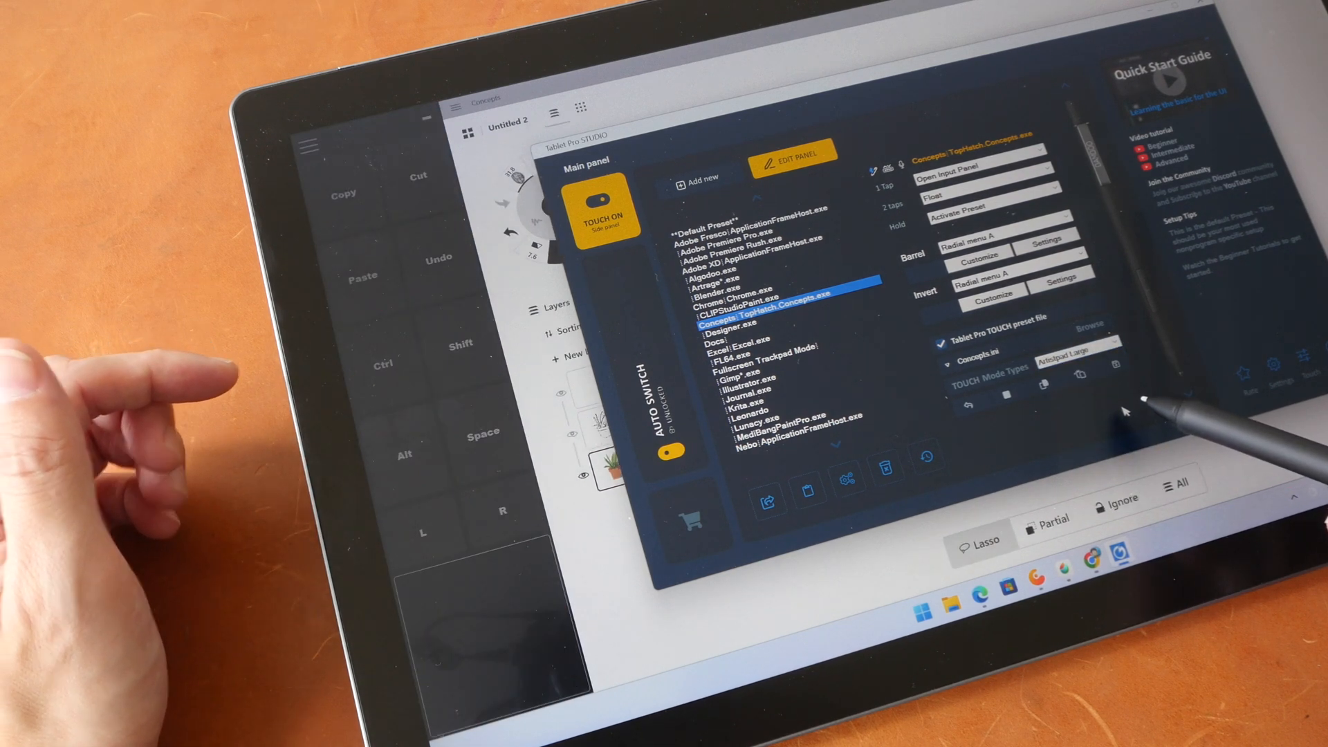
pyautogui.click(1076, 349)
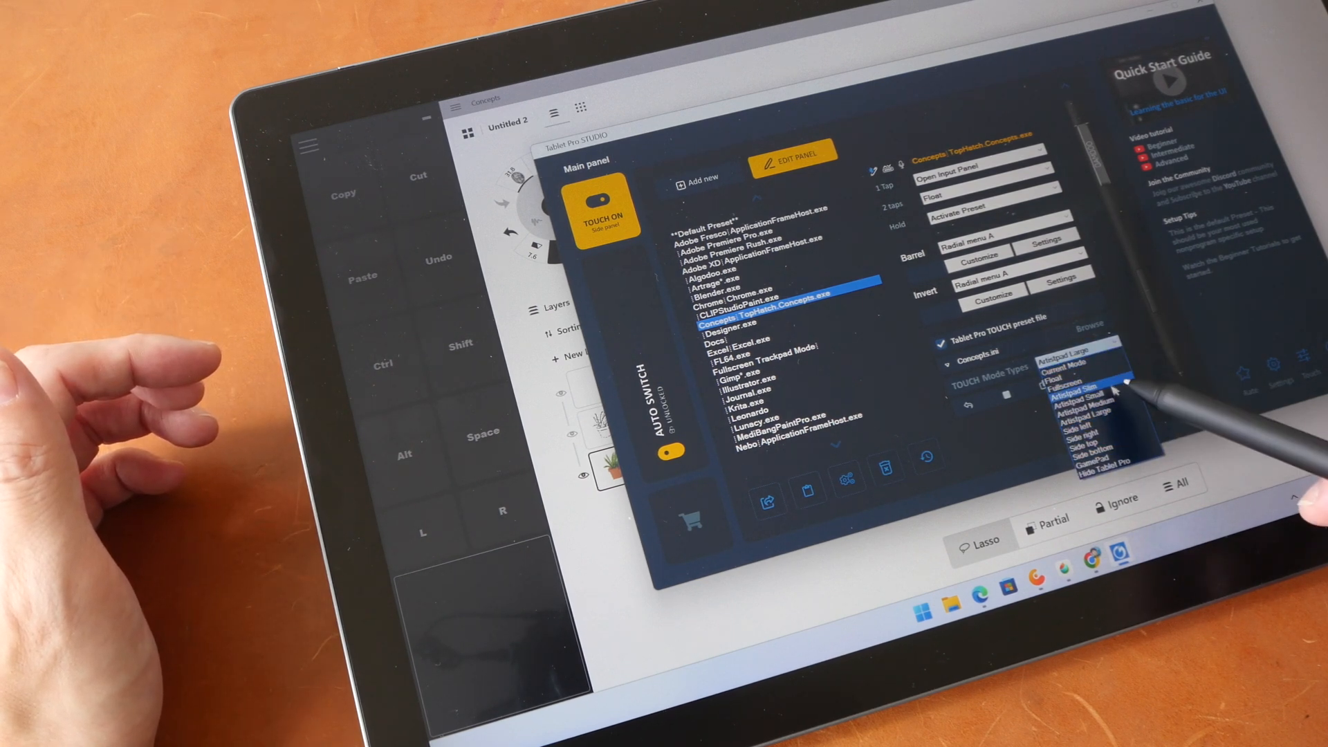
pyautogui.click(1087, 410)
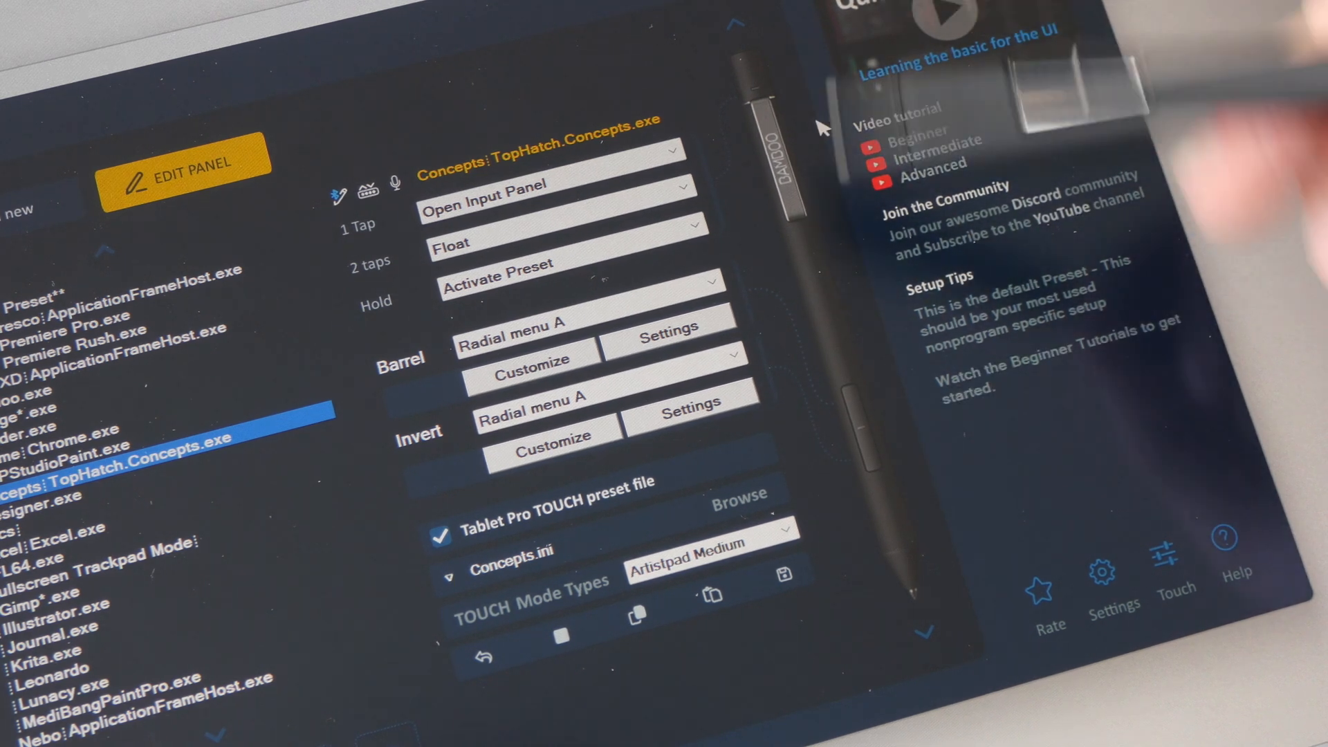
pyautogui.moveTo(970, 661)
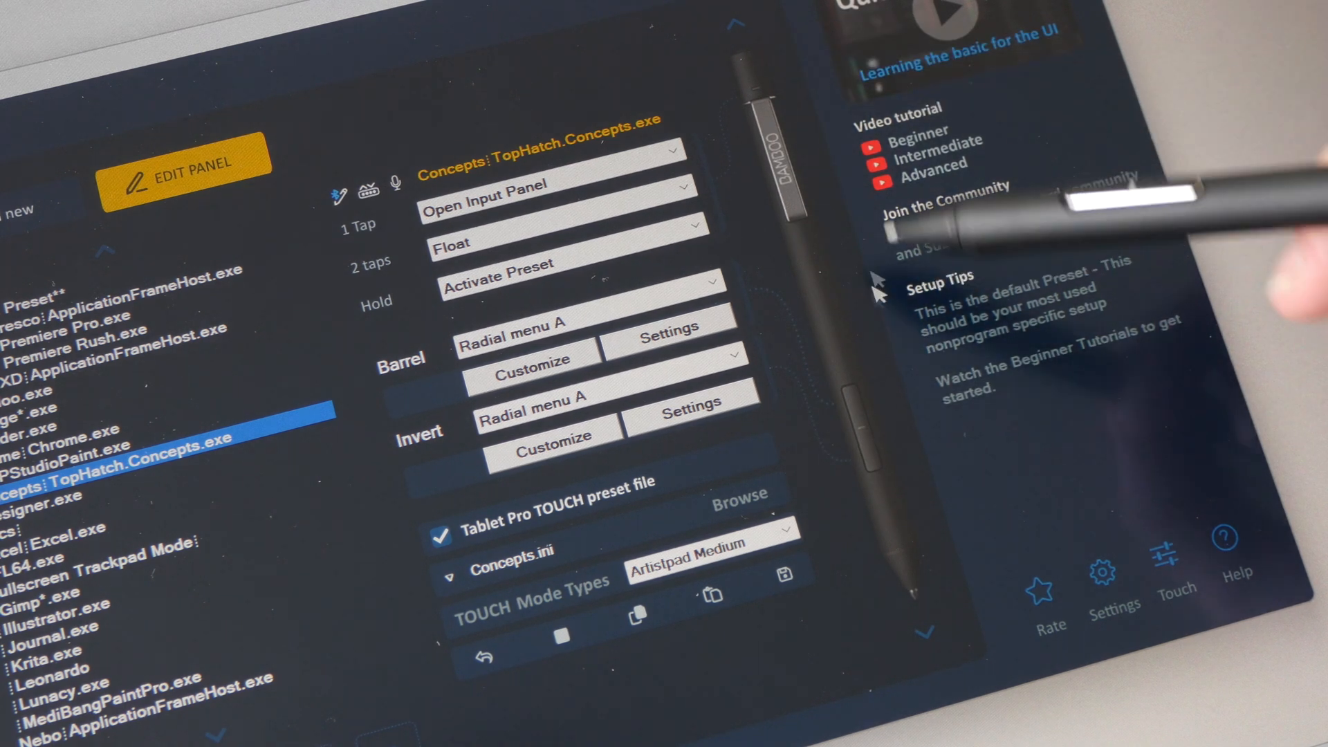
pyautogui.moveTo(918, 449)
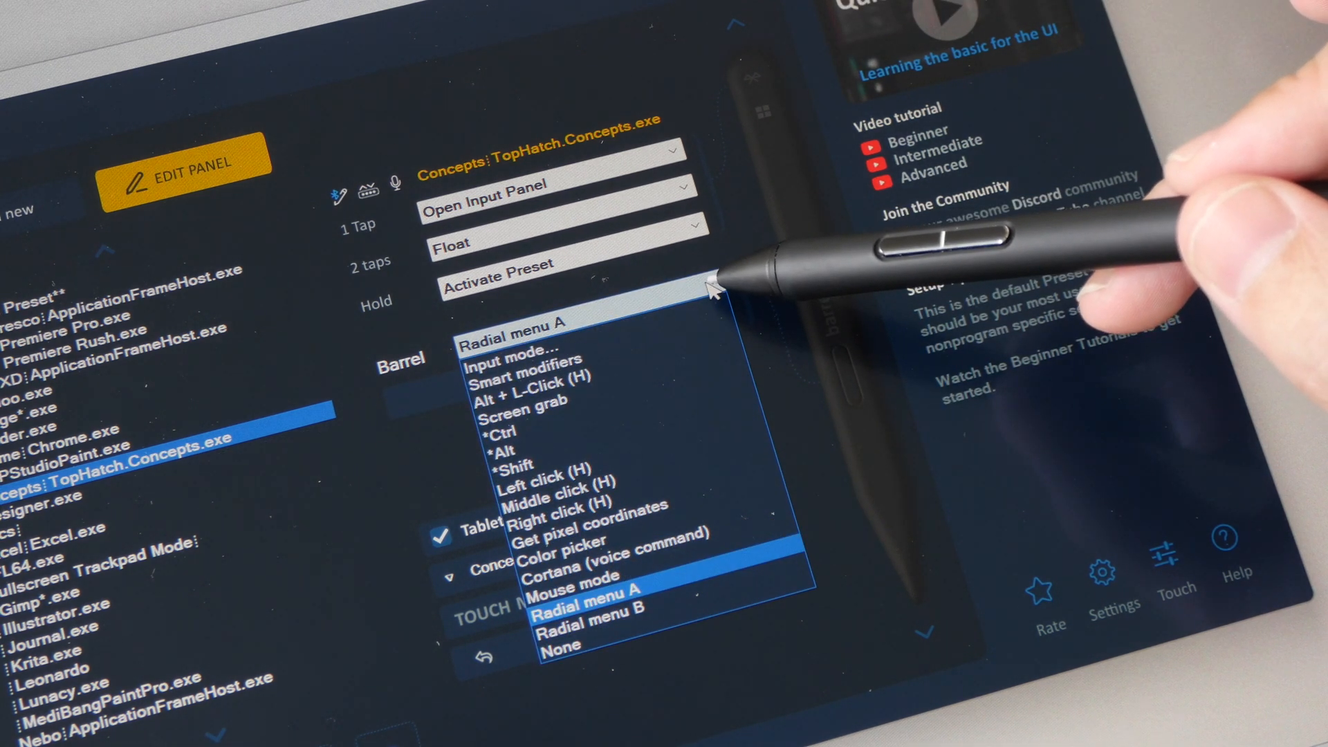
# Step: Keep Radial menu A as the barrel button action after reviewing the action list, twice
pyautogui.click(583, 603)
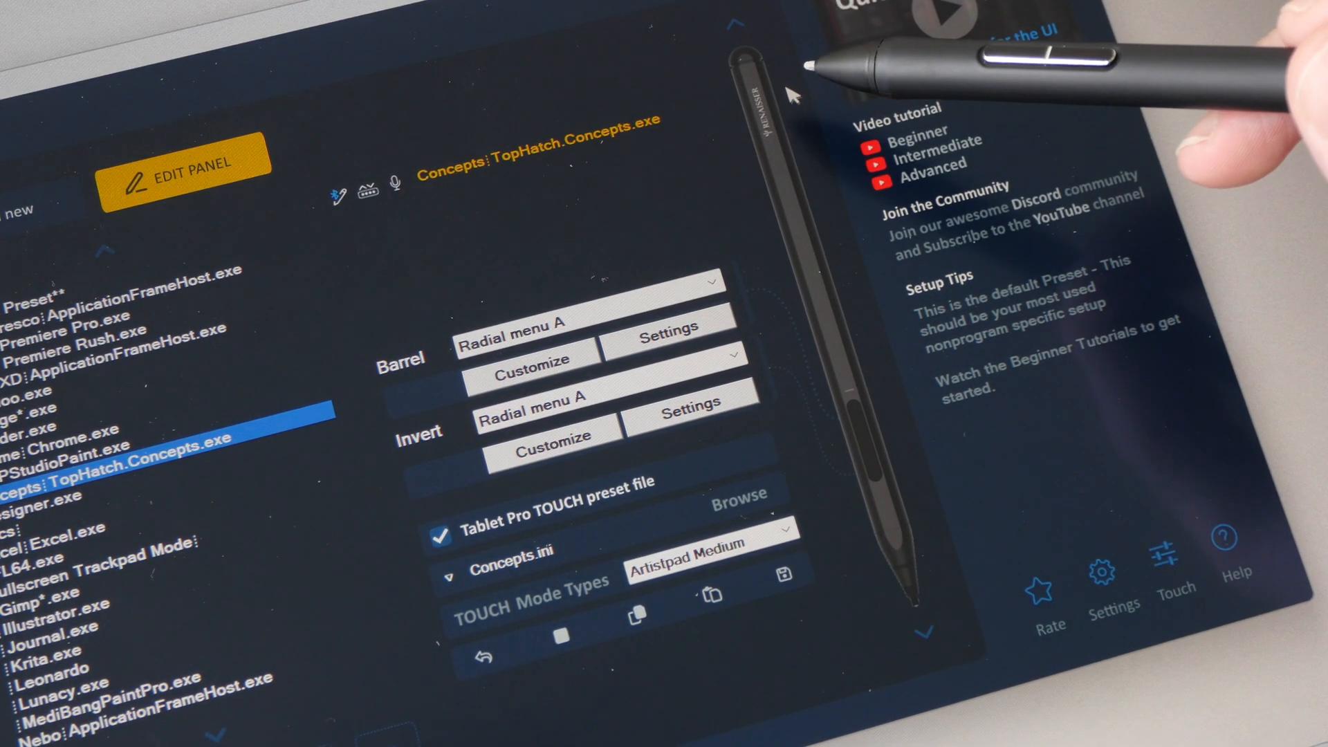
pyautogui.moveTo(797, 76)
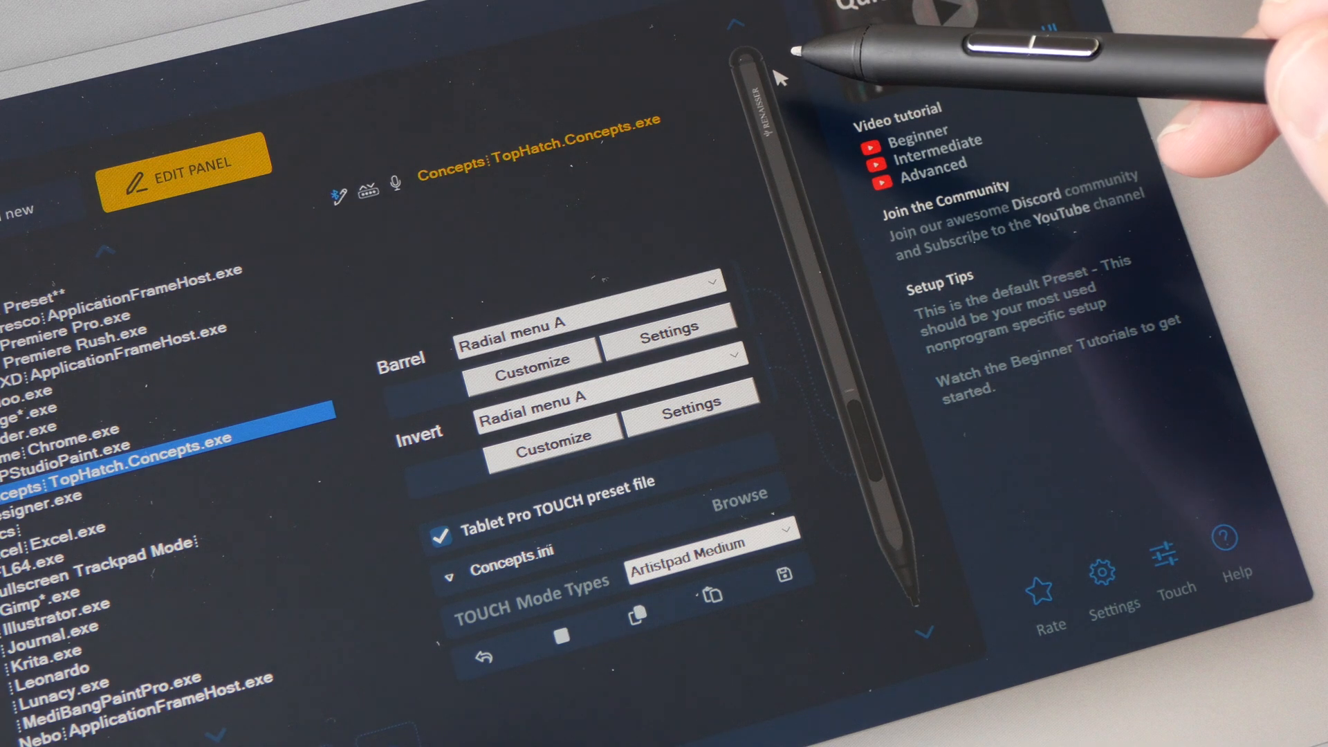
pyautogui.click(530, 343)
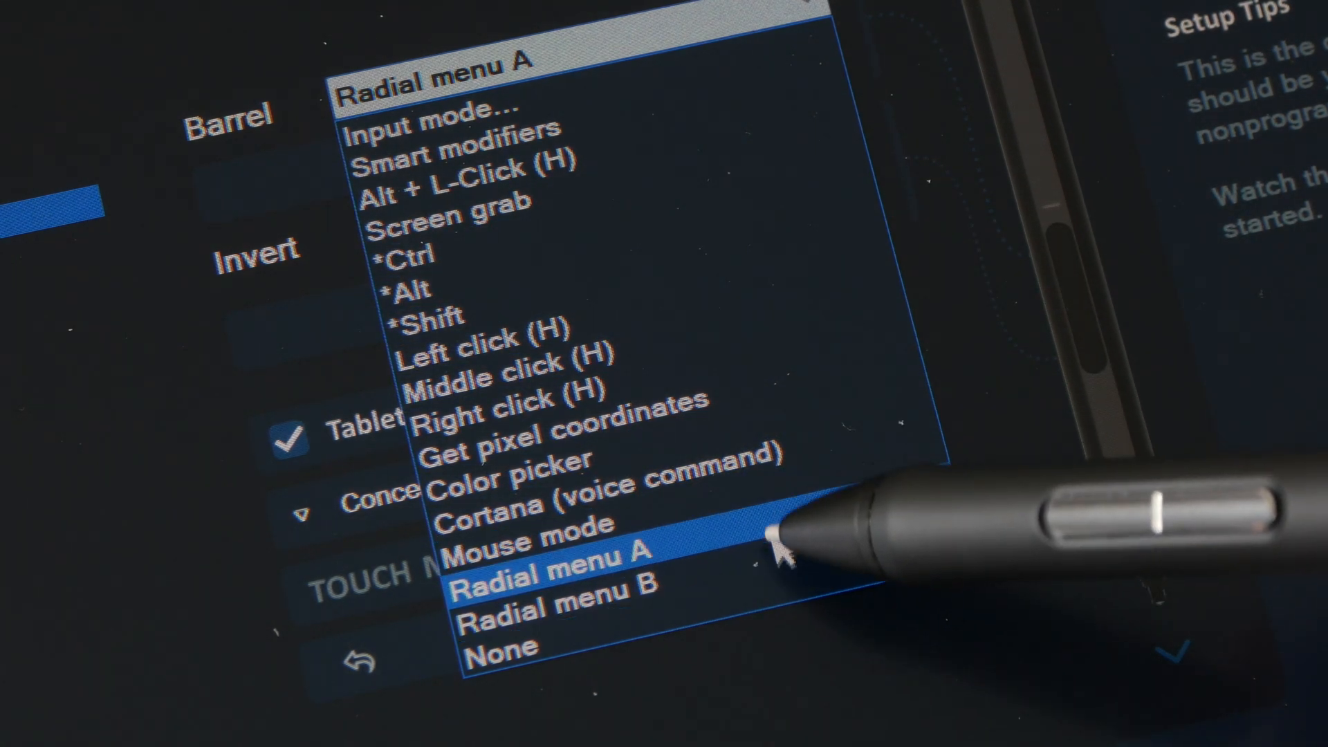
pyautogui.click(550, 576)
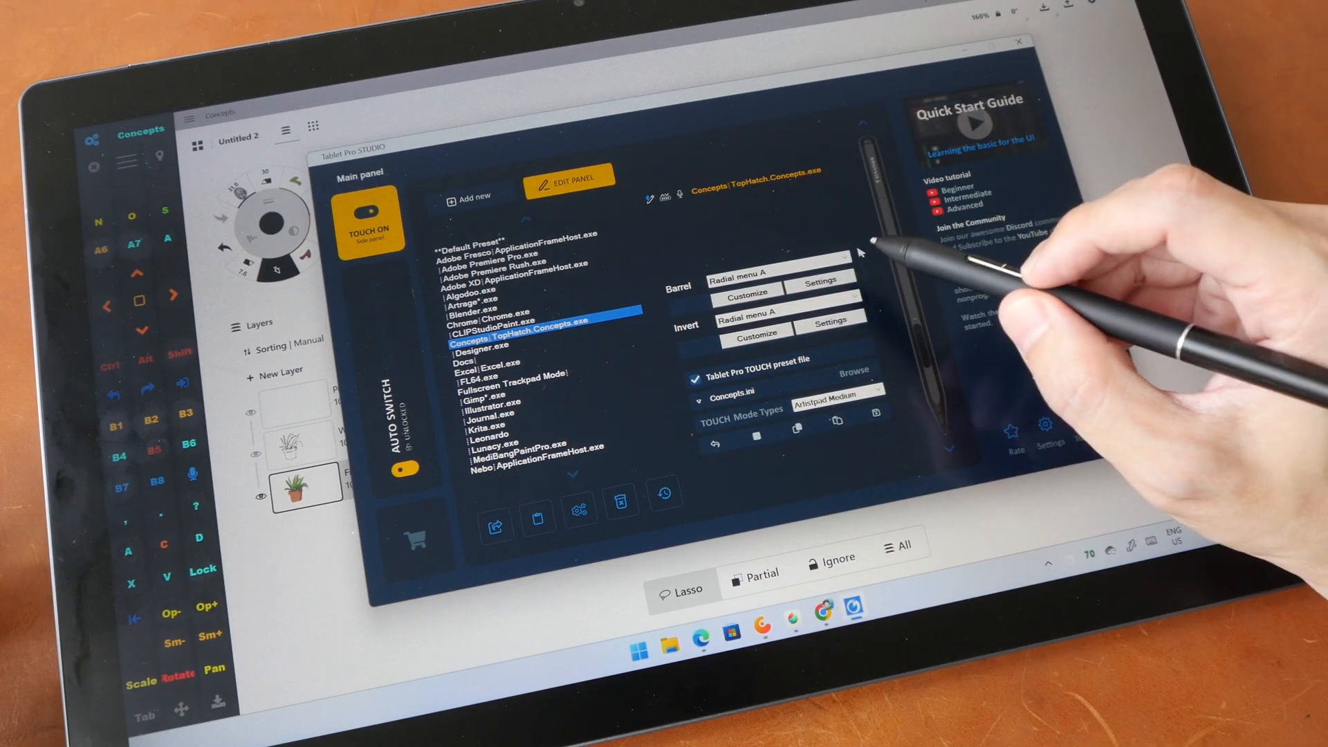
pyautogui.moveTo(855, 250)
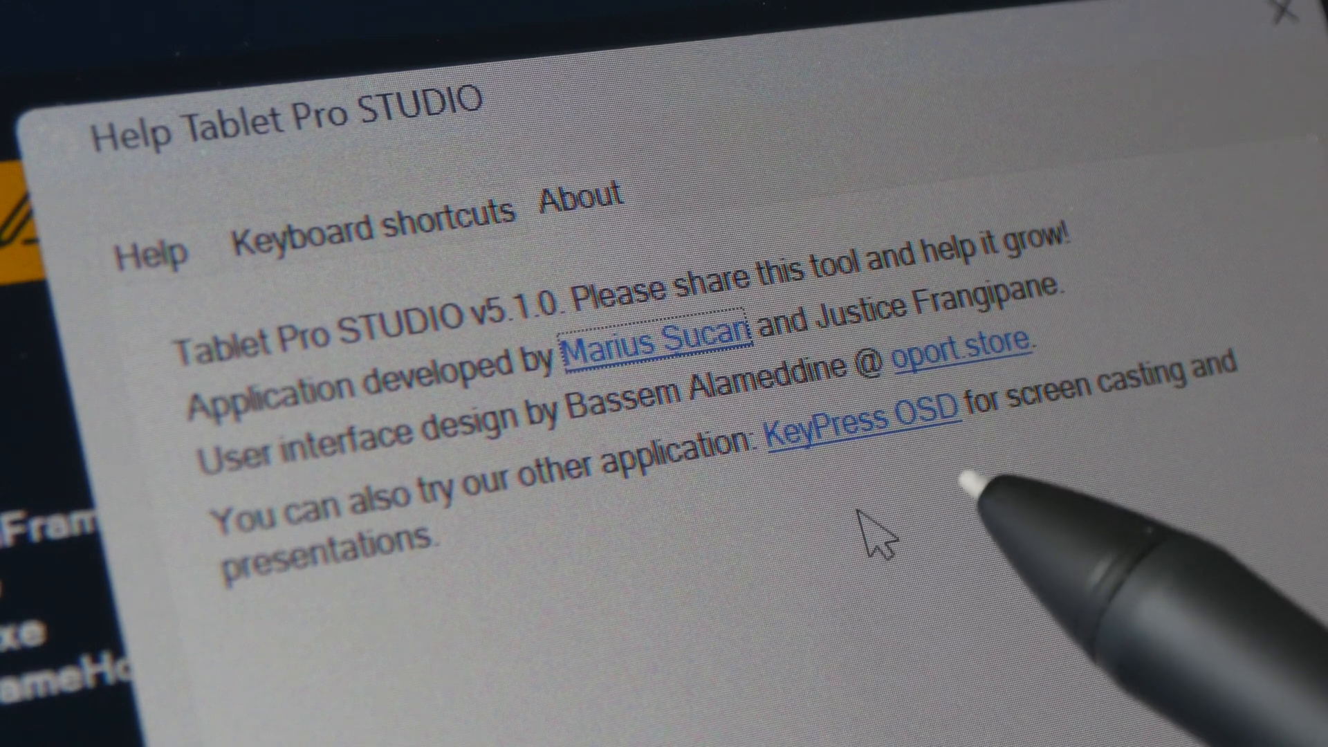
pyautogui.moveTo(881, 542)
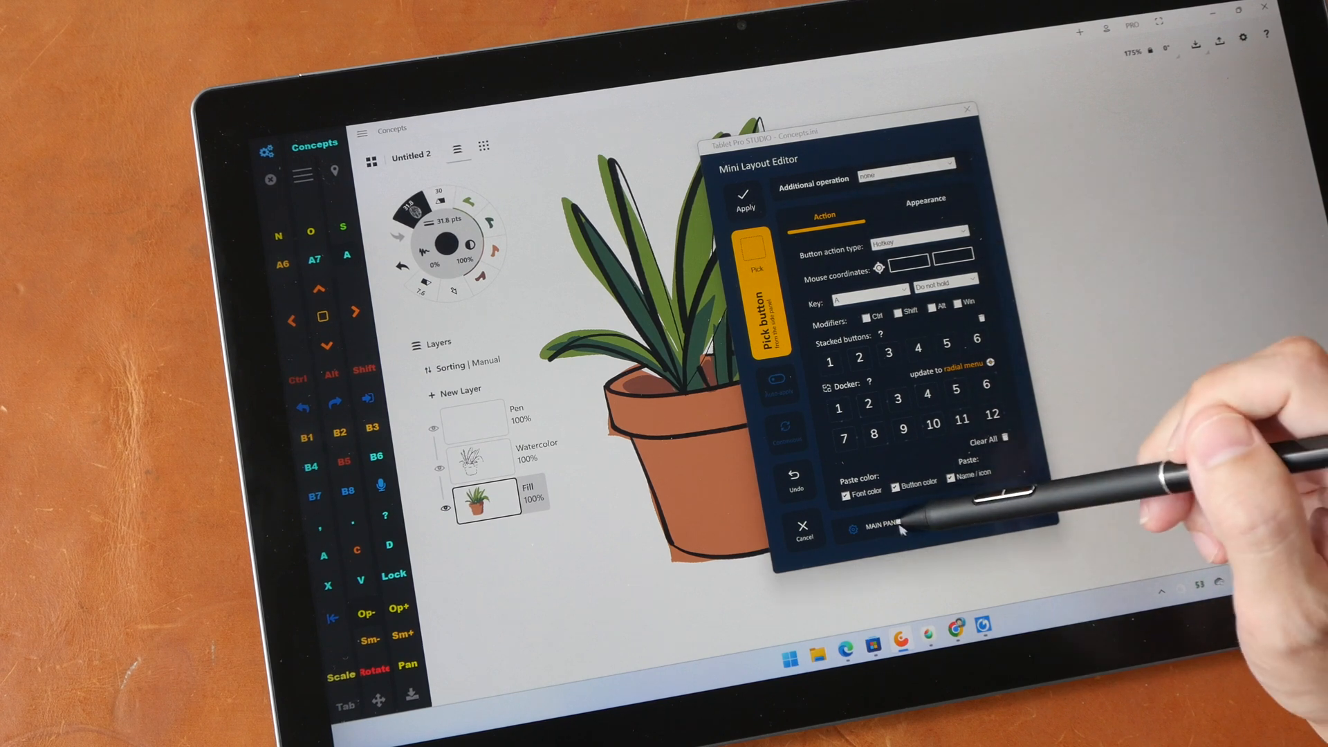
# Step: Return from the Mini Layout Editor to the main panel showing the Concepts preset
pyautogui.click(873, 527)
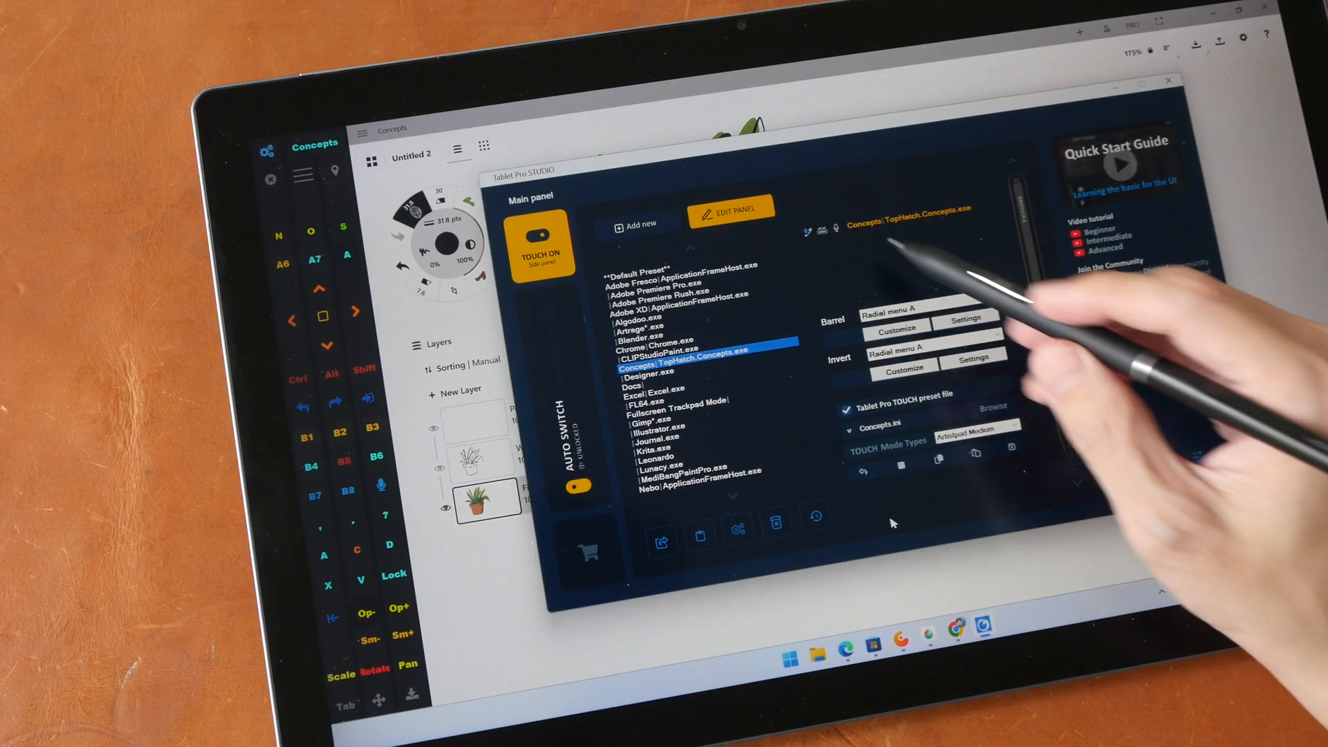